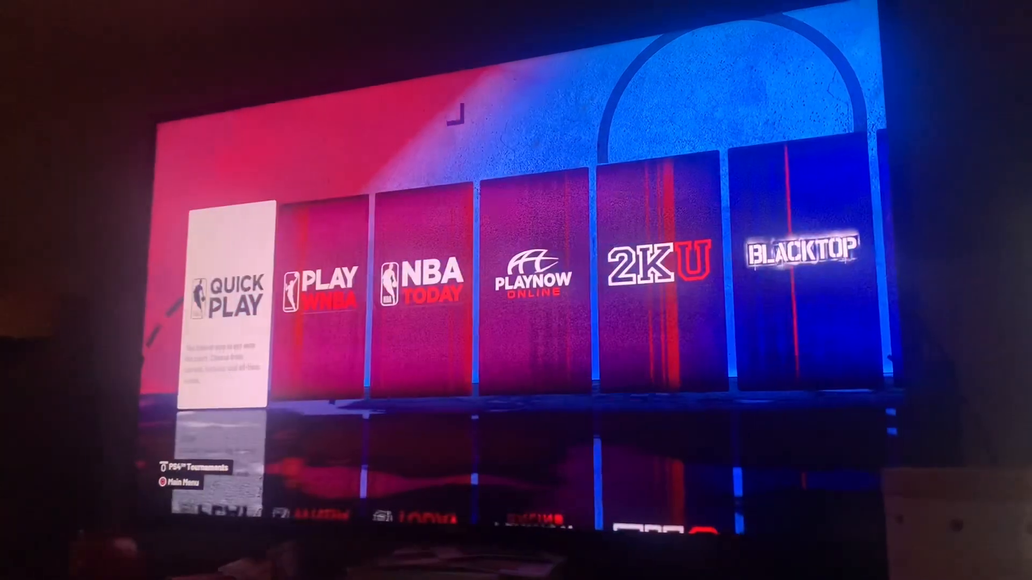
Scroll past the Play Now modes (Quick Play, Play WNBA) to reach the Locker Room
scroll("right", 3)
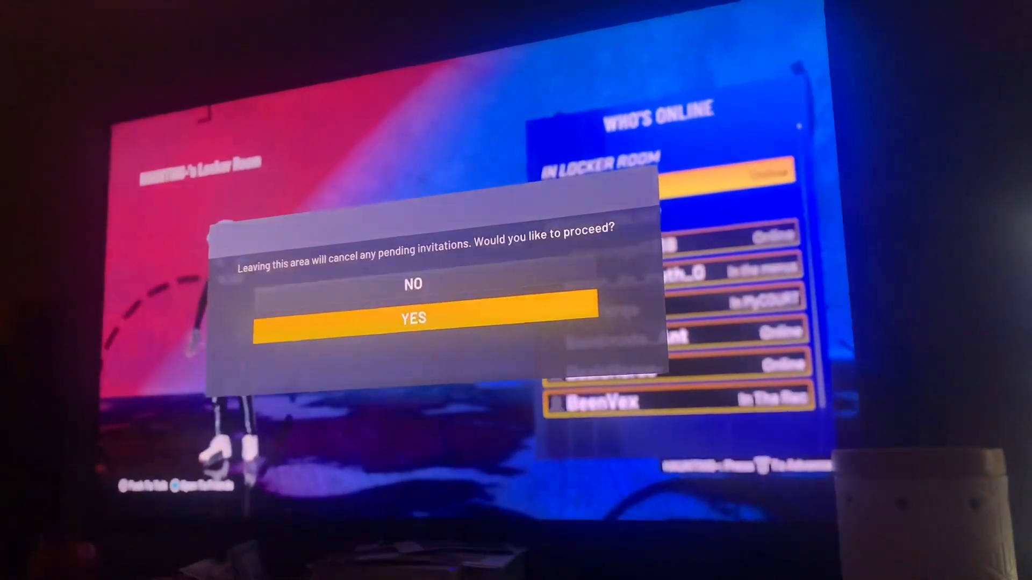
Confirm YES to leaving the locker room, then select the MyCAREER tab
left_click(413, 318)
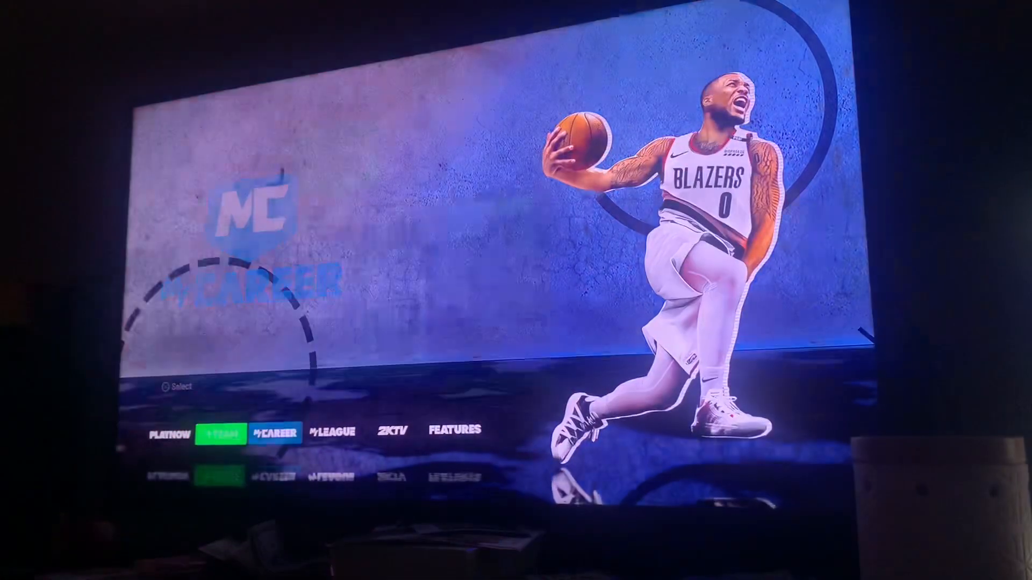
left_click(273, 433)
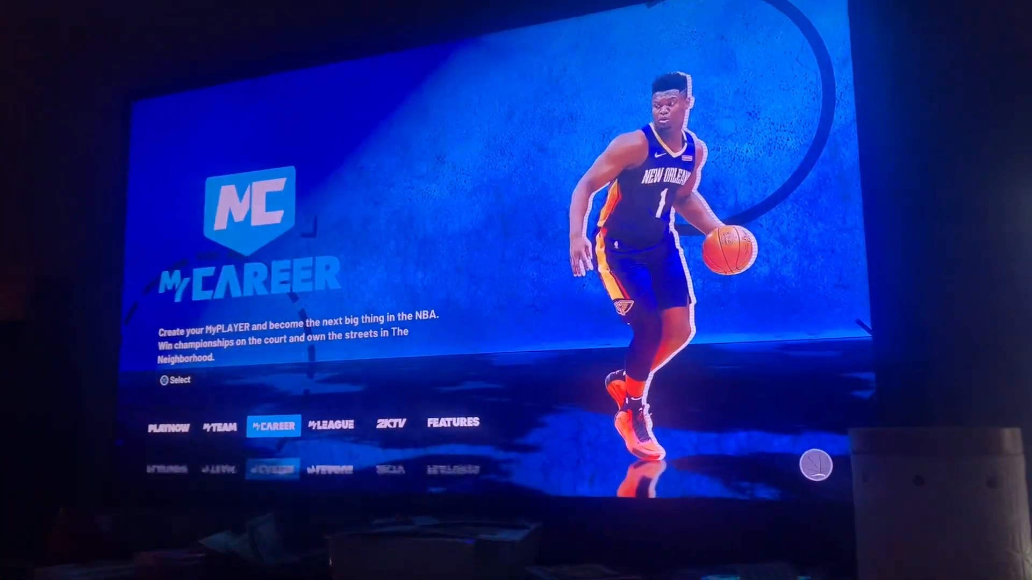